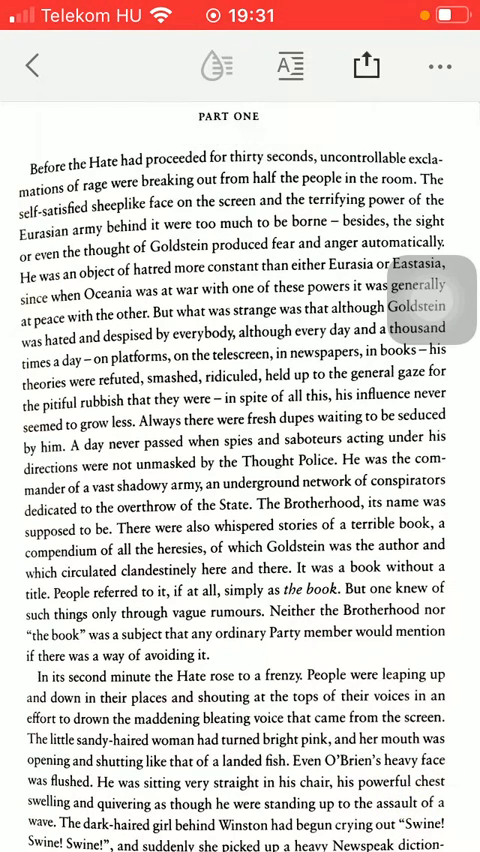
Step: Bring up the Share with others form for Name 1111.pdf
{"action": "left_click", "coordinate": [356, 66]}
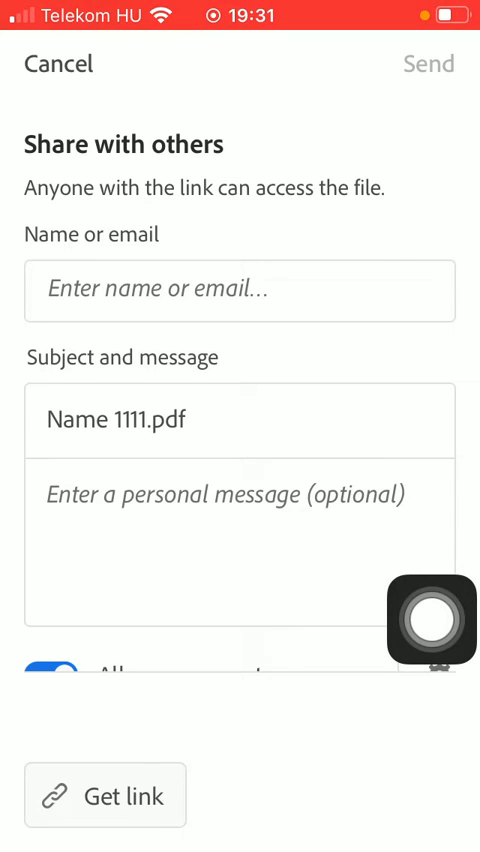
{"action": "left_click", "coordinate": [240, 290]}
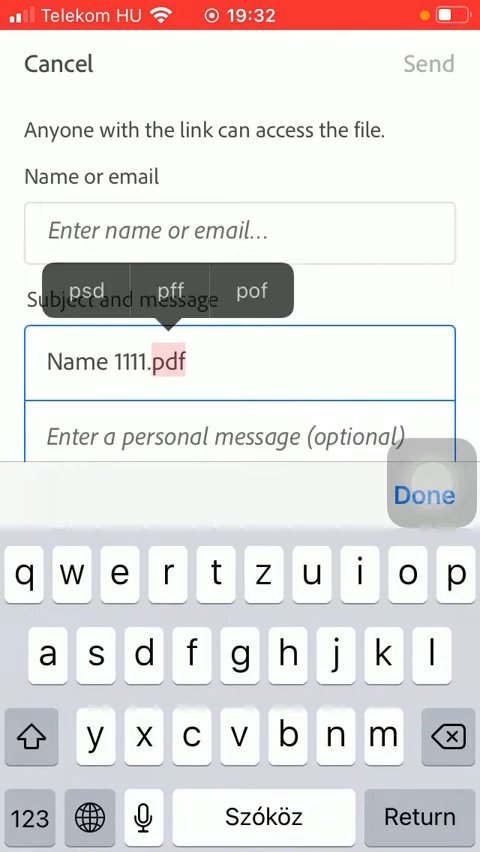
{"action": "left_click", "coordinate": [424, 496]}
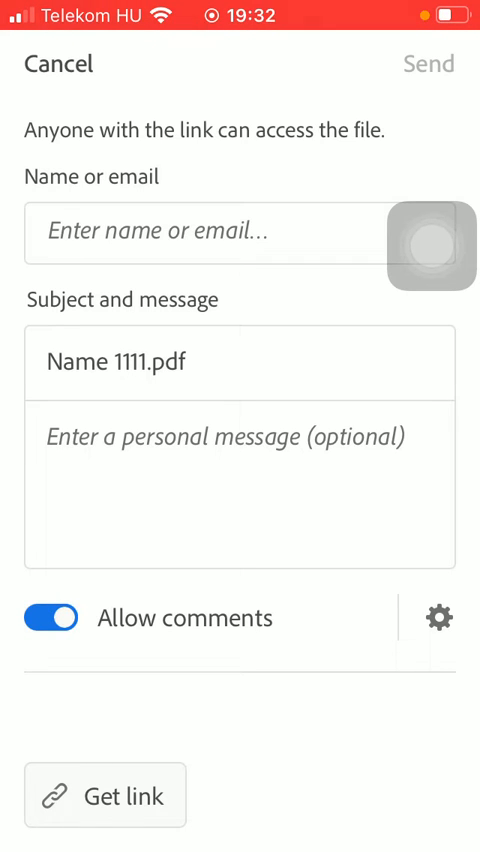
{"action": "left_click", "coordinate": [440, 616]}
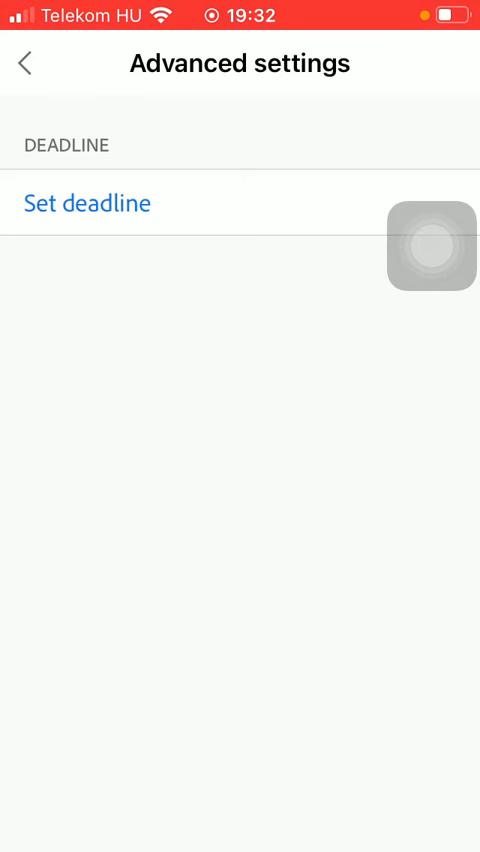
{"action": "left_click", "coordinate": [88, 204]}
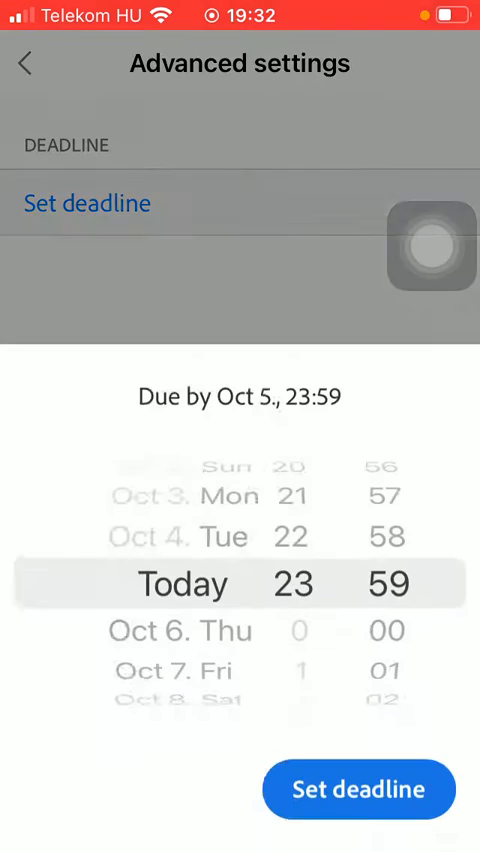
{"action": "left_click", "coordinate": [358, 788]}
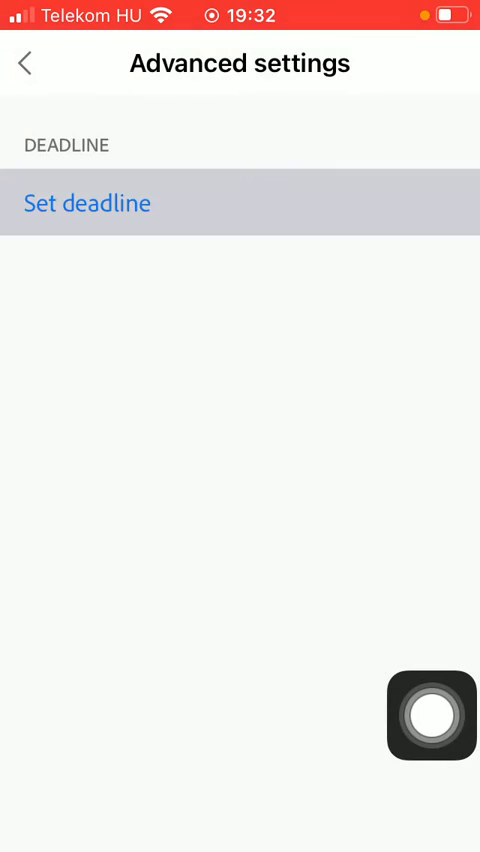
{"action": "left_click", "coordinate": [88, 204]}
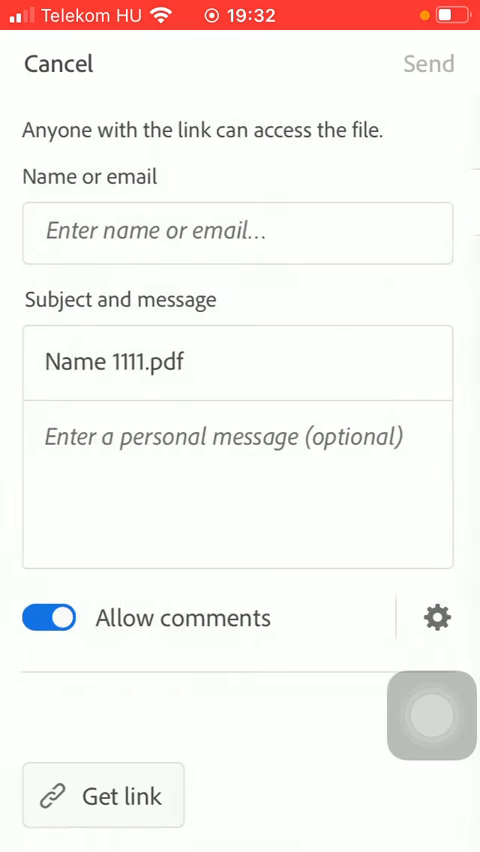
Step: Create a Get link for the PDF with Allow comments on, then dismiss the share sheet
{"action": "left_click", "coordinate": [102, 796]}
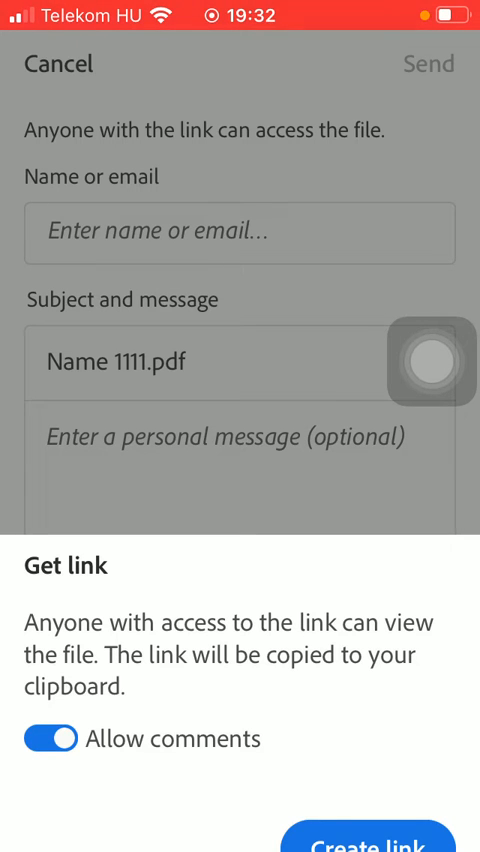
{"action": "left_click", "coordinate": [368, 838]}
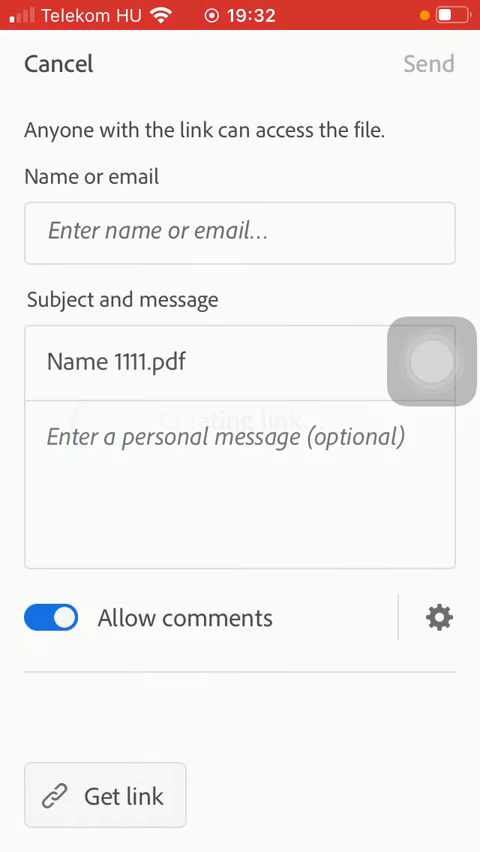
{"action": "left_click", "coordinate": [104, 796]}
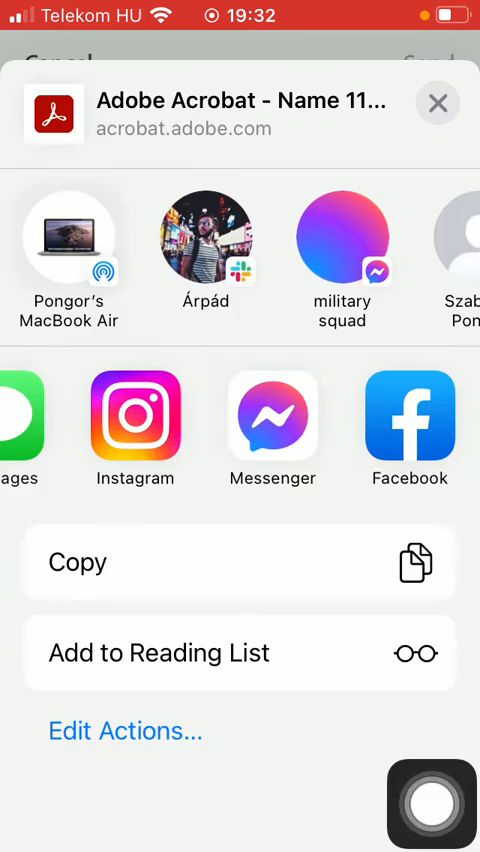
{"action": "left_click", "coordinate": [438, 104]}
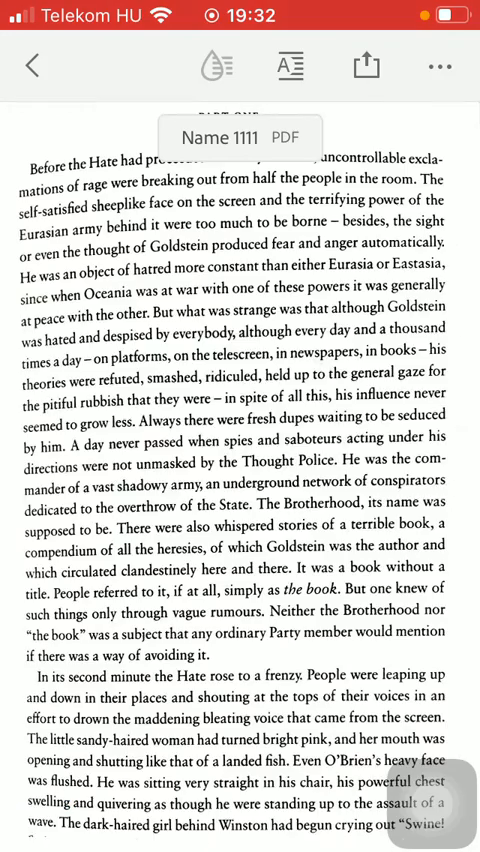